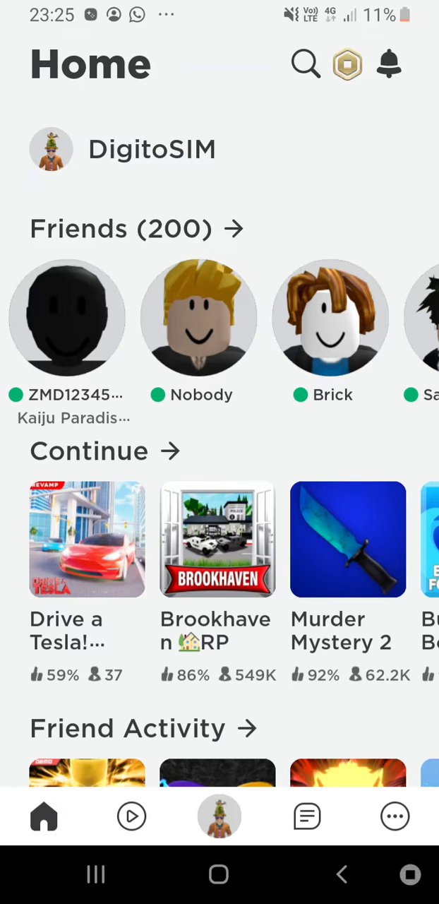
Step: Open Brookhaven RP from the Continue row and press Play to start loading
left_click(217, 540)
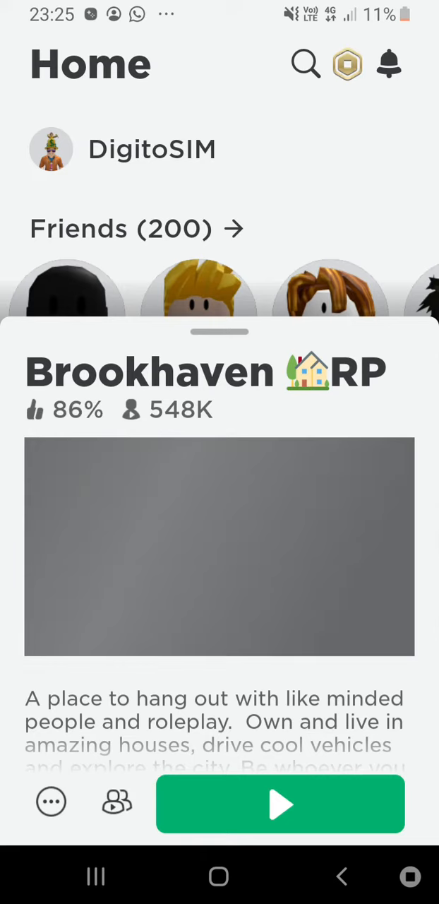
left_click(280, 804)
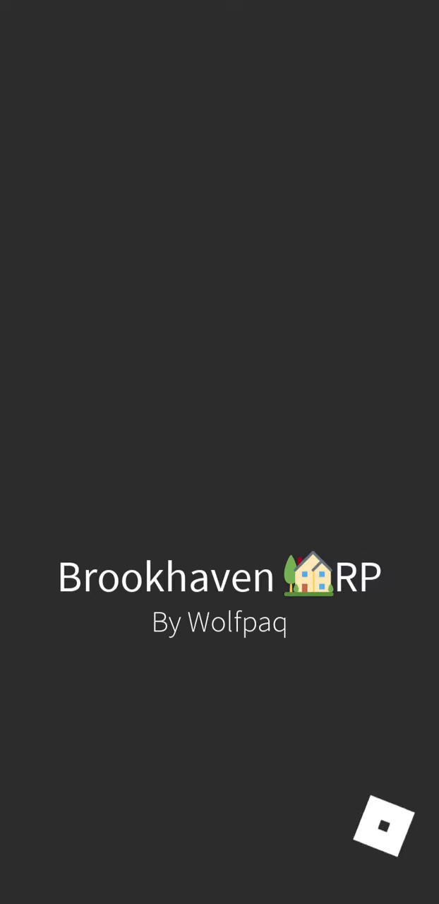